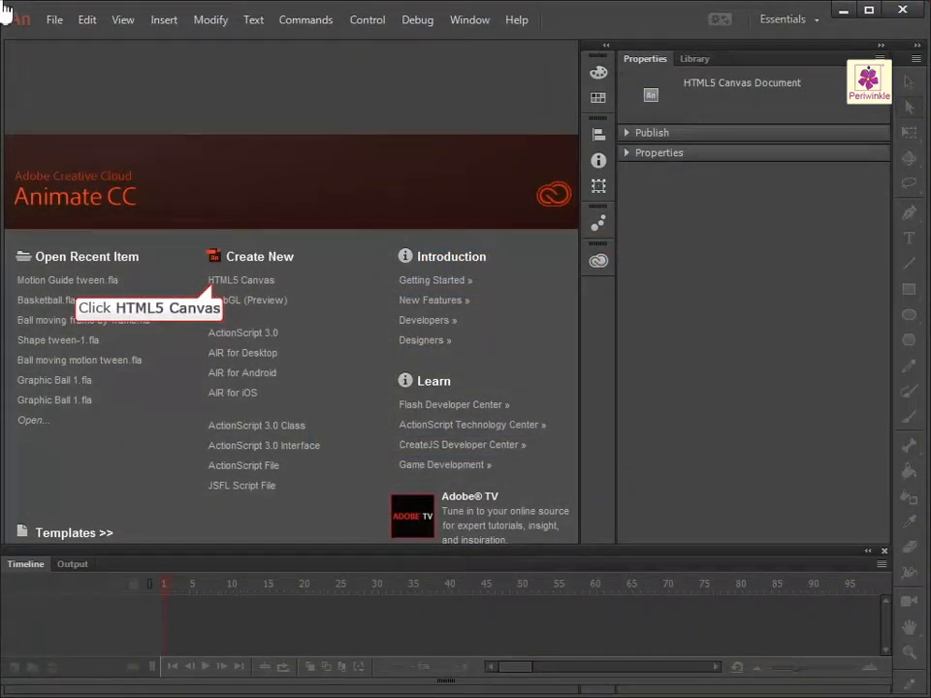
- Create a new HTML5 Canvas document and start renaming Layer 1
click(241, 280)
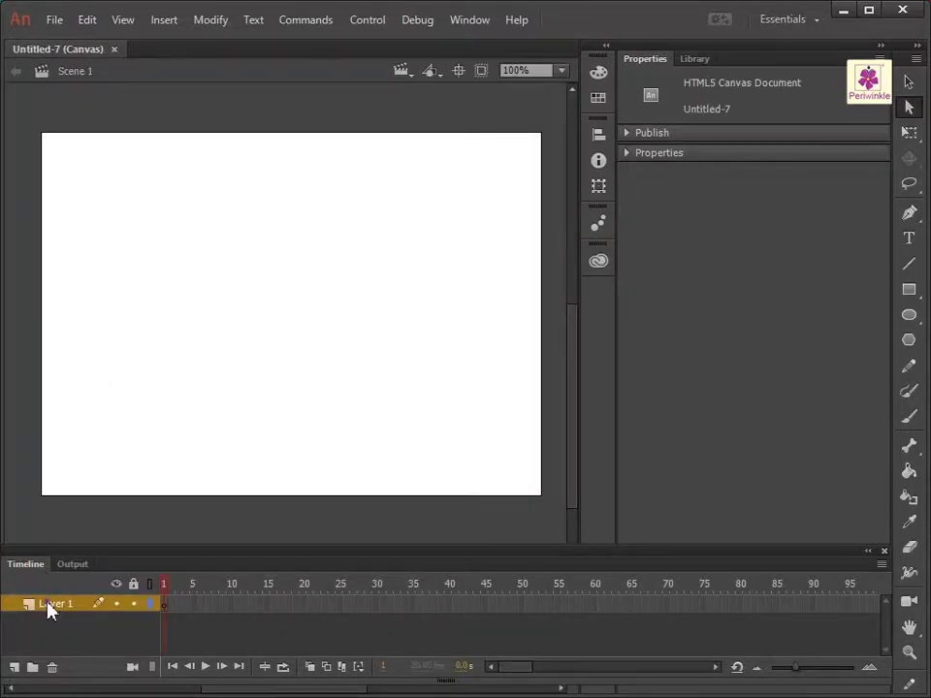
double_click(54, 603)
text(Text)
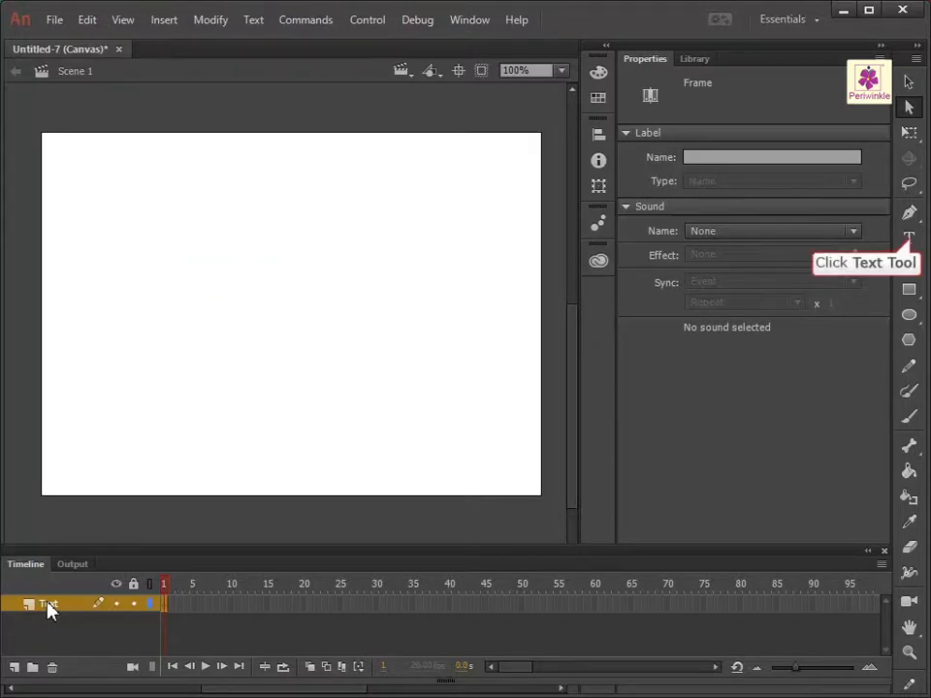
- Add the text 'Health is Wealth' on the stage with the Text Tool
click(908, 236)
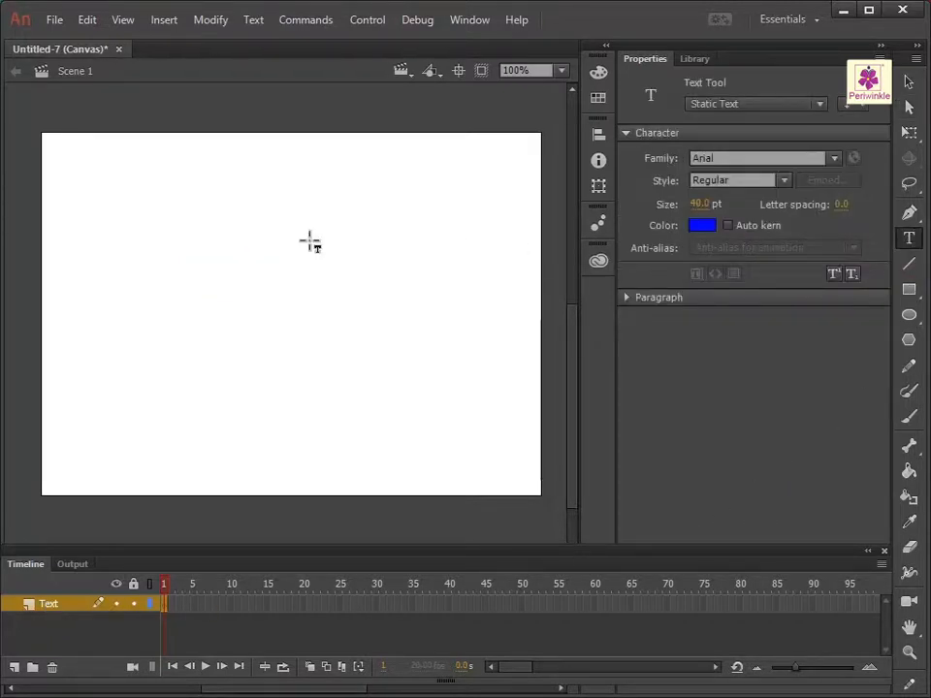
text(Health is W)
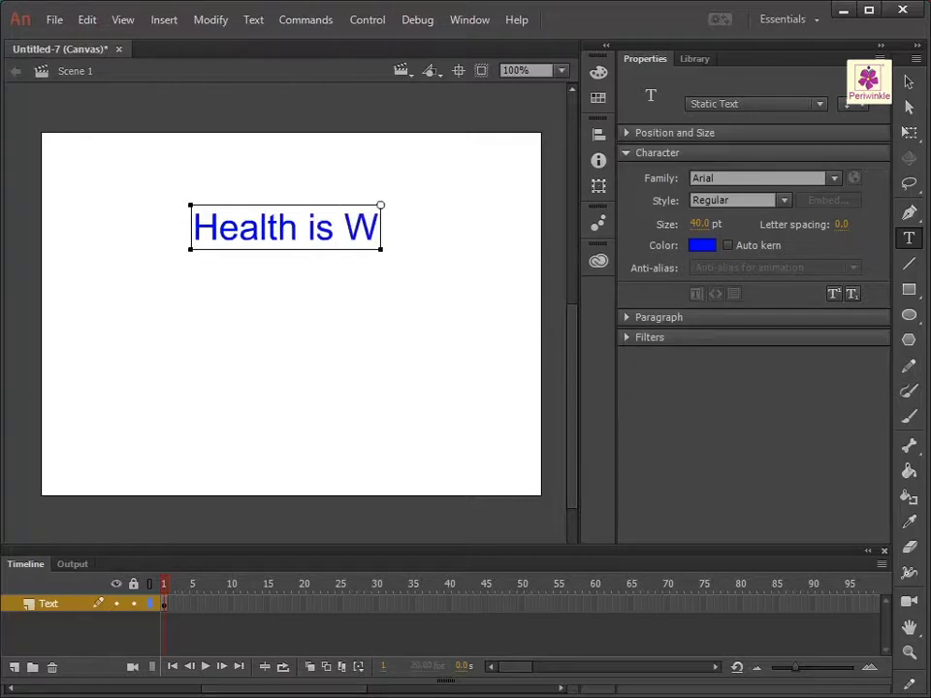
text(ealth)
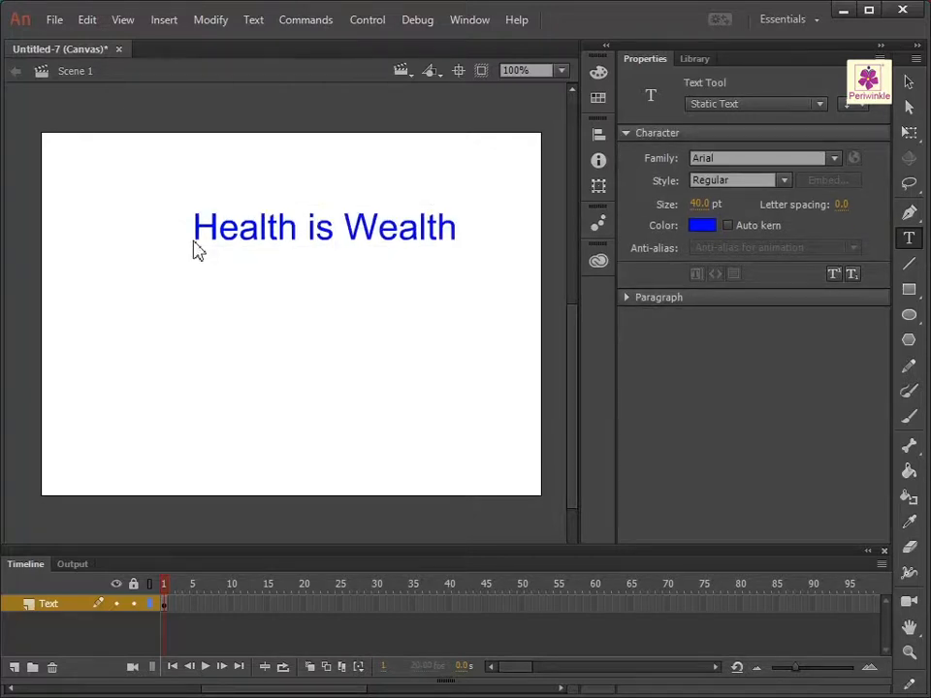
mouse_move(908, 81)
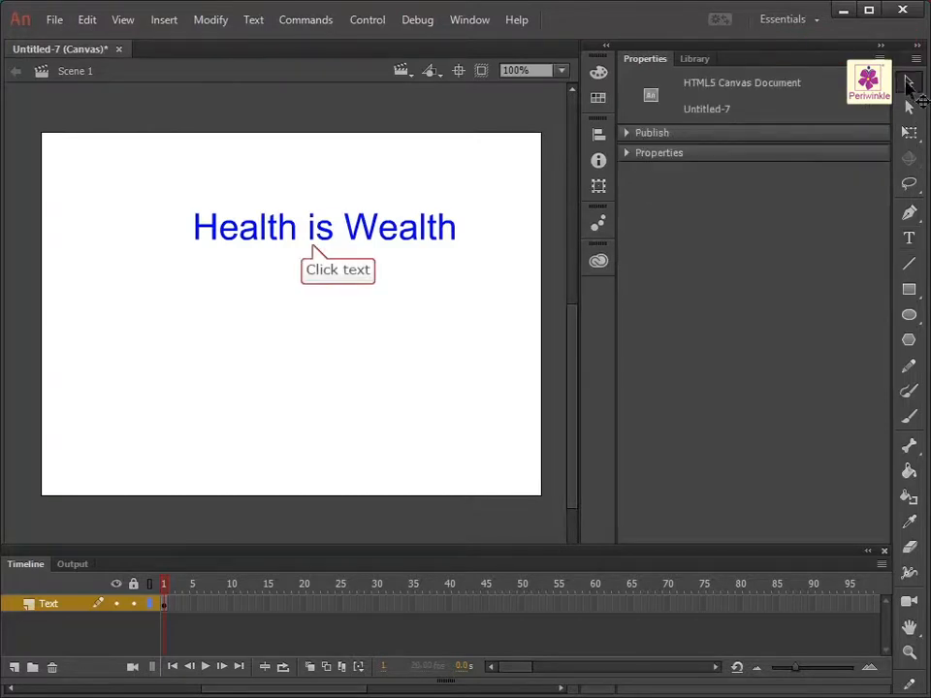
- Set the selected text's font family to Calibri and size to 30 pt
click(324, 227)
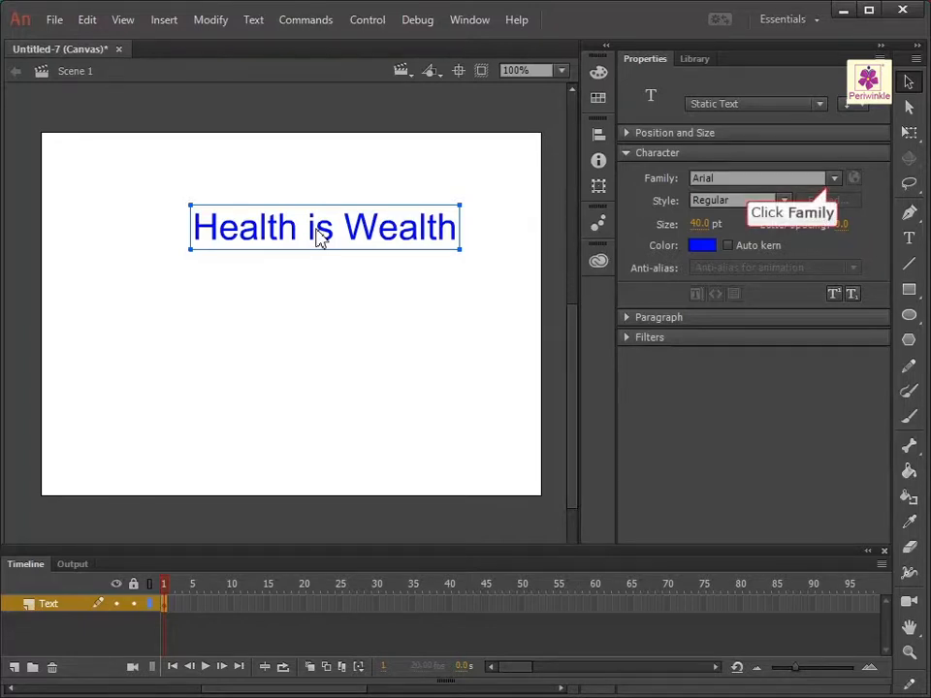
click(835, 178)
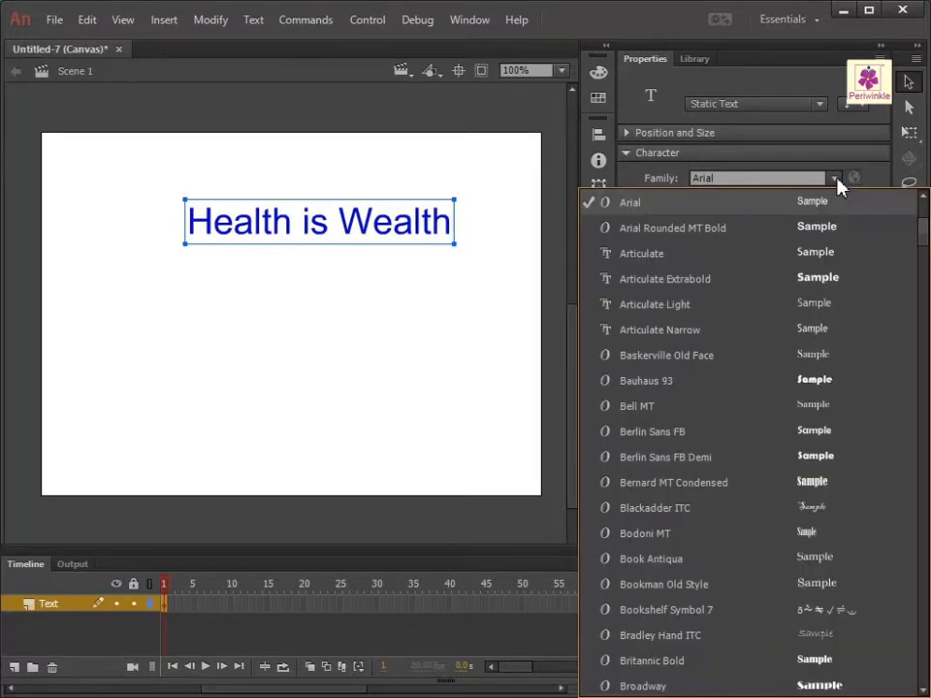
scroll(down, 3)
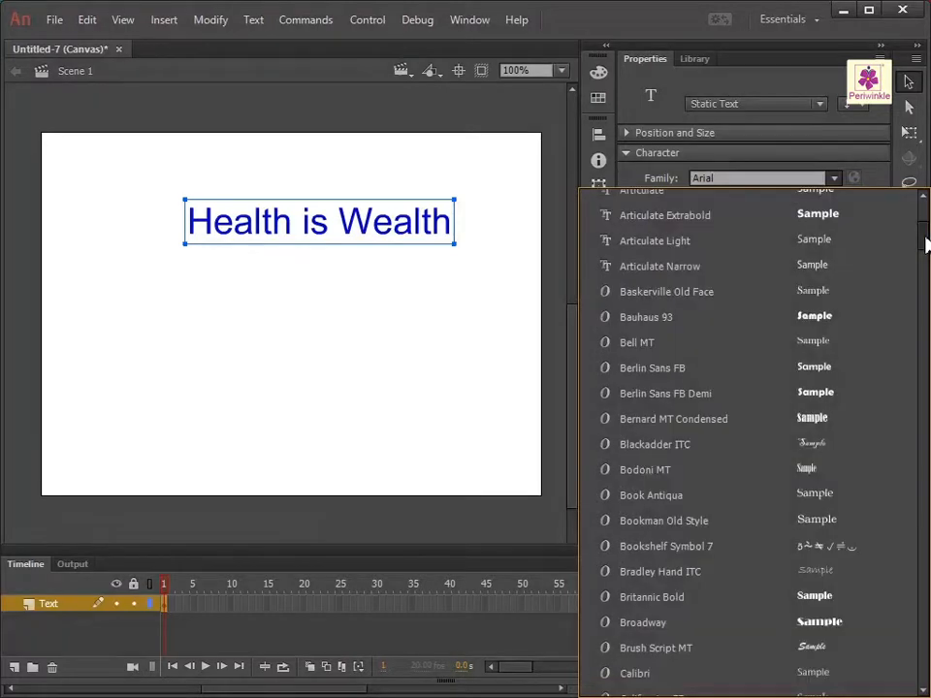
scroll(down, 3)
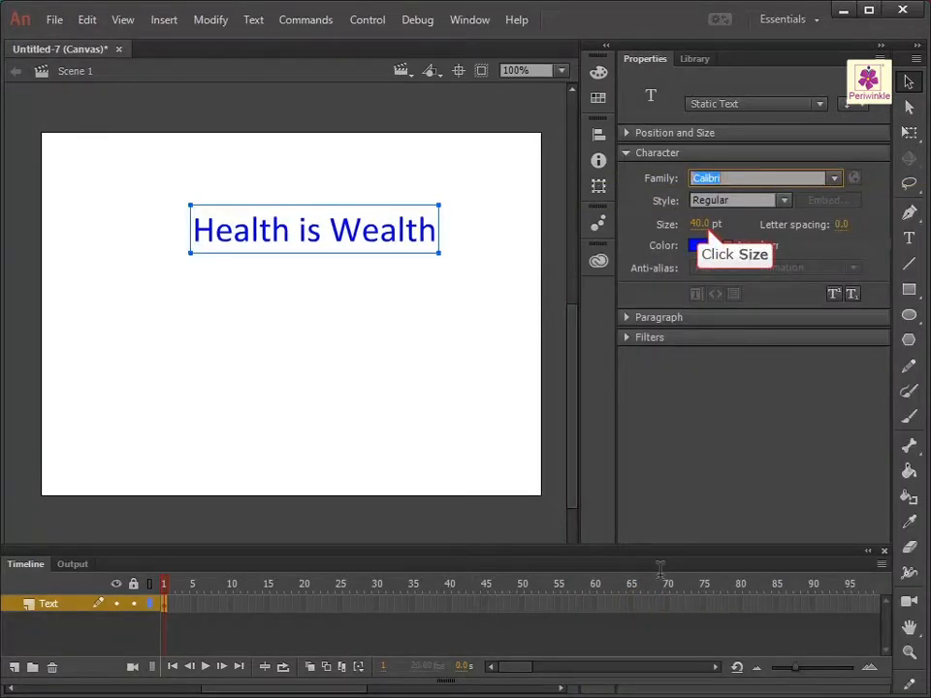
click(706, 225)
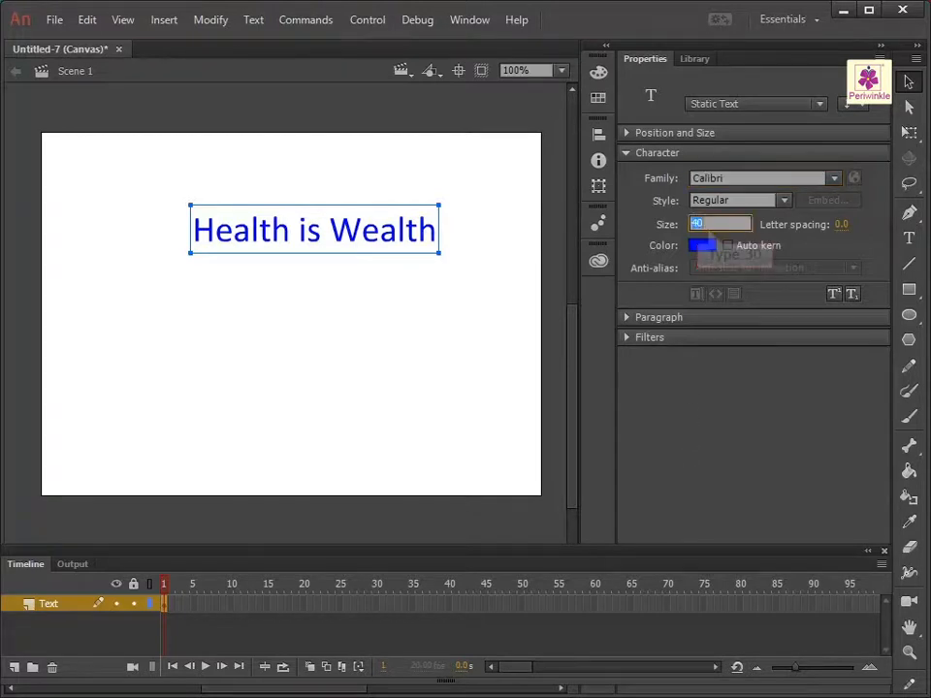
text(30.0)
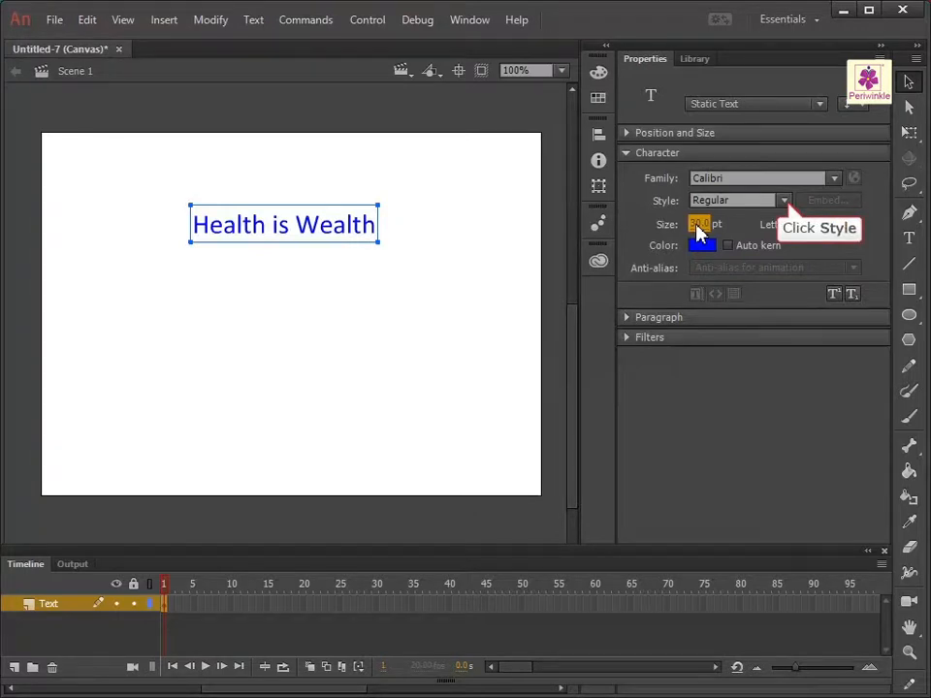
- Make the text bold and choose a pink fill colour
click(784, 200)
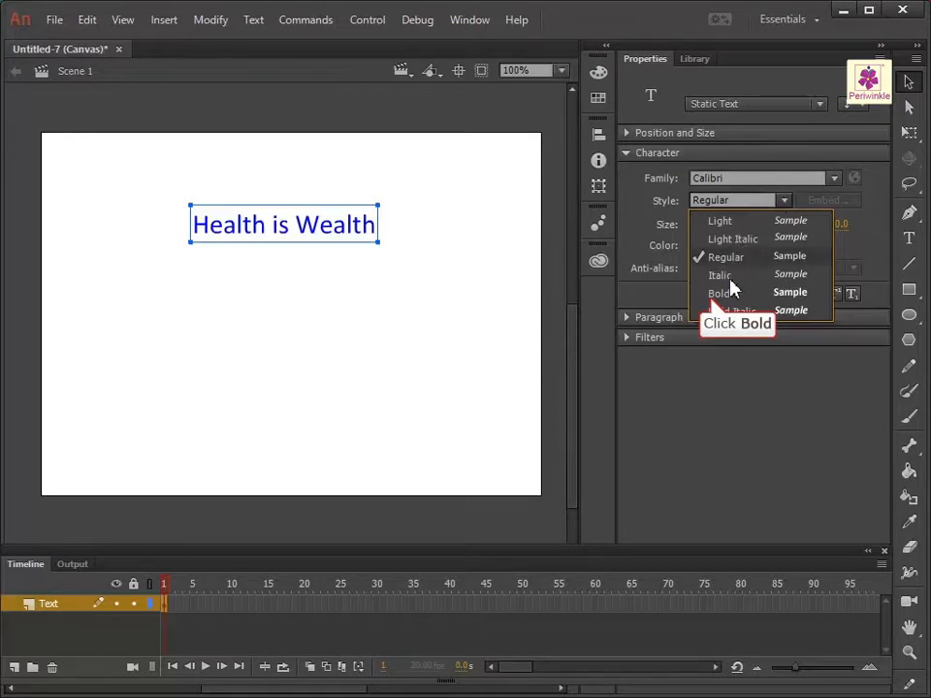
click(722, 293)
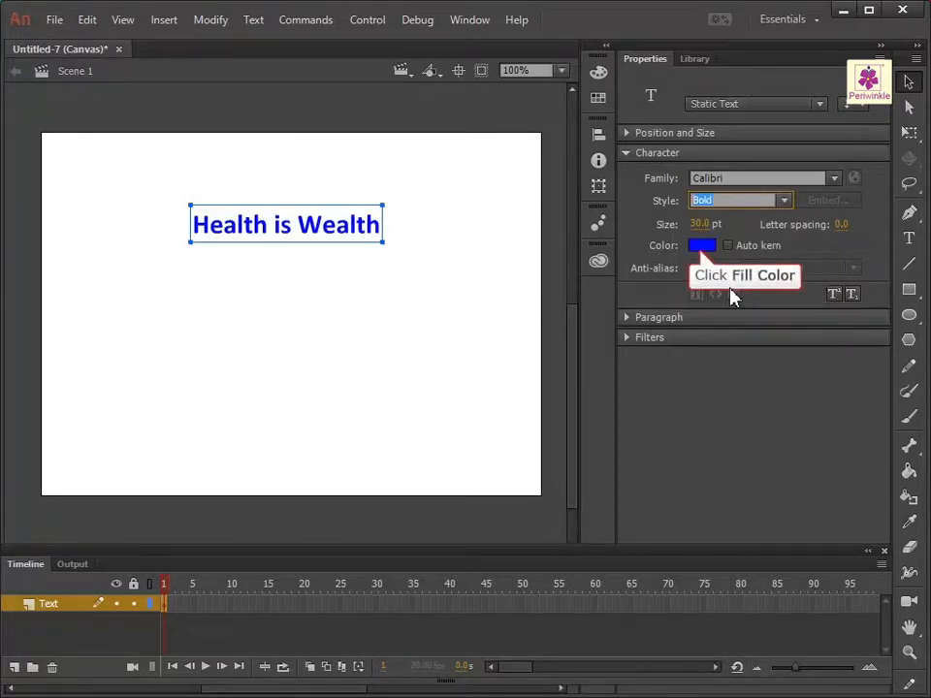
click(703, 244)
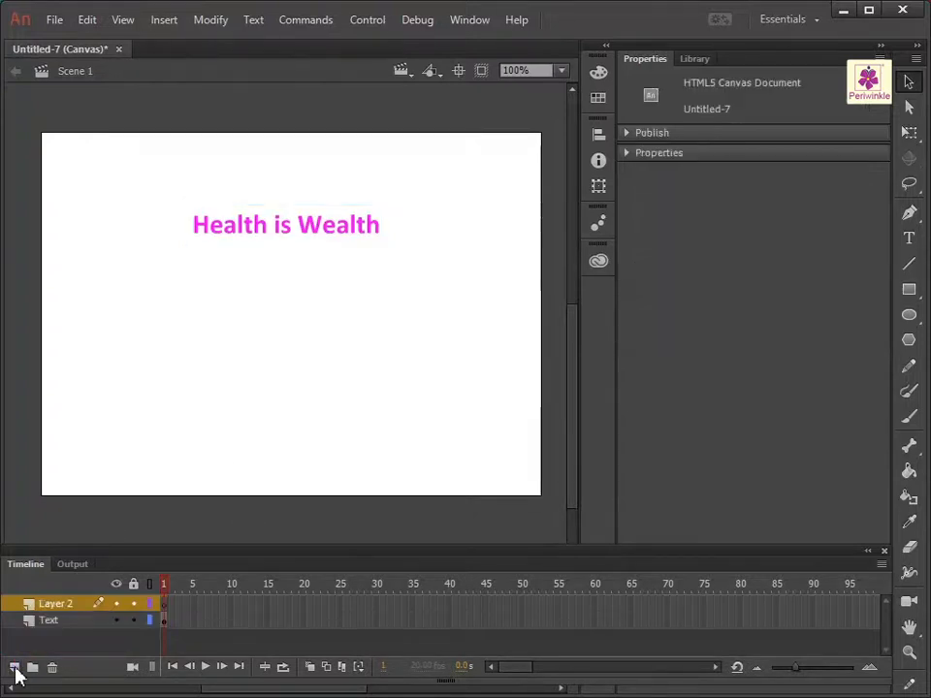
mouse_move(54, 603)
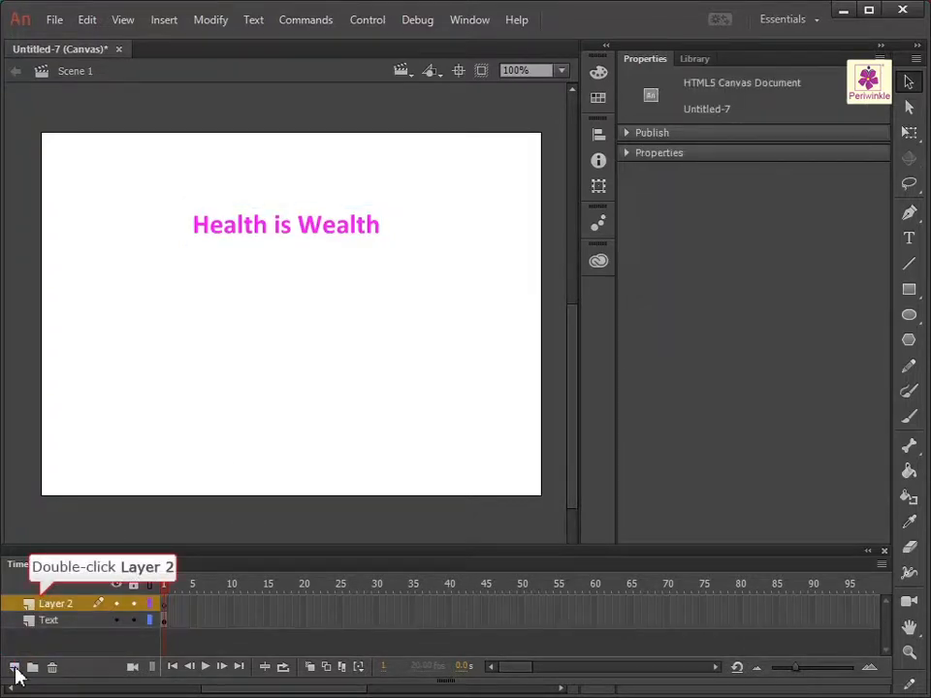
- Rename the new top layer to 'Reveal'
double_click(54, 603)
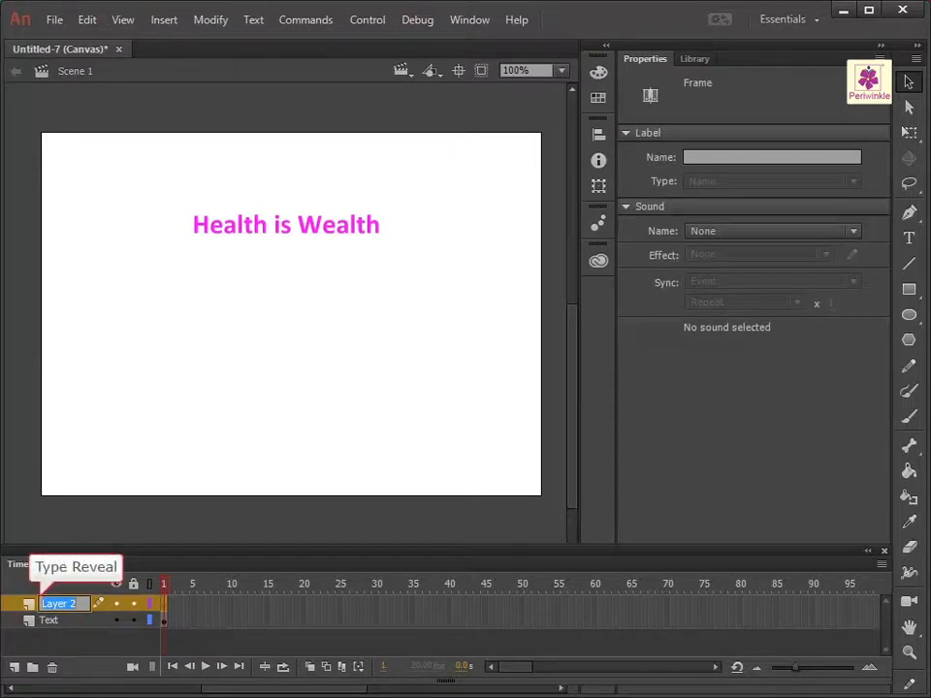
text(Reveal)
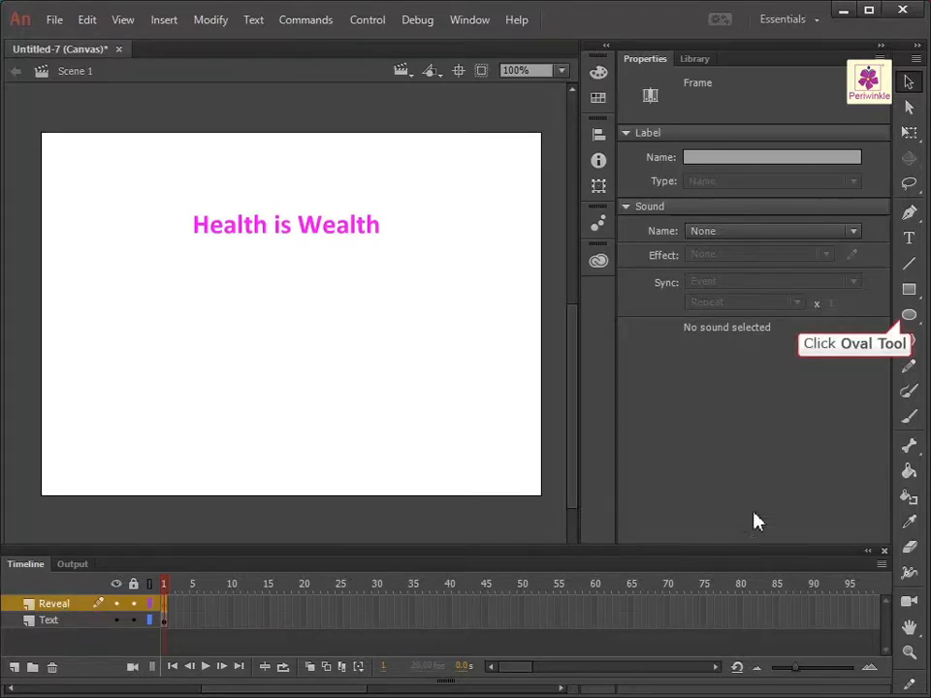
- Draw a pink circle left of the text with the Oval Tool and select it
click(908, 315)
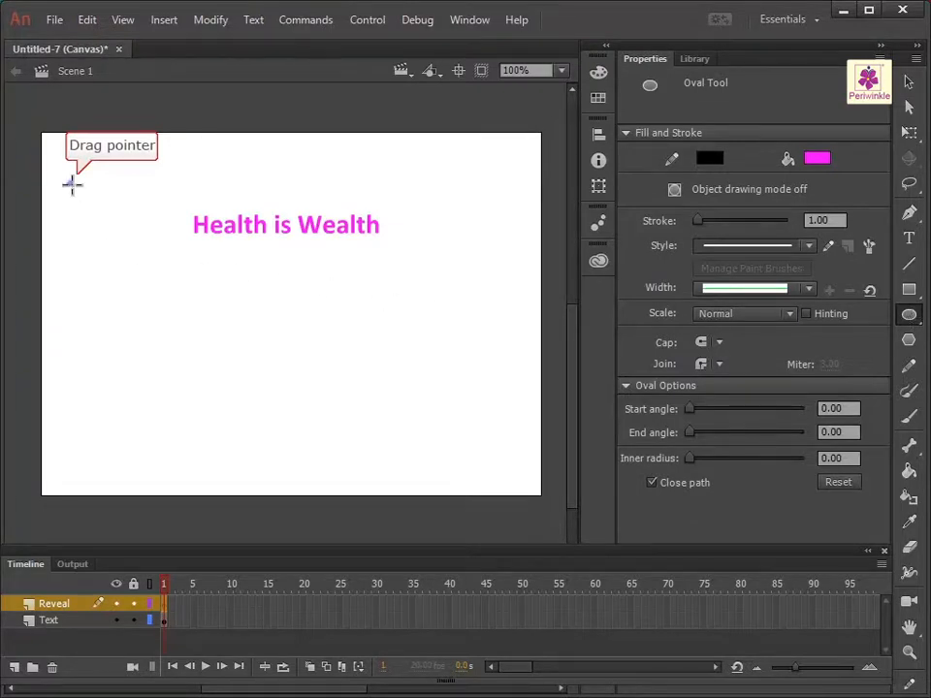
drag(73, 185, 145, 275)
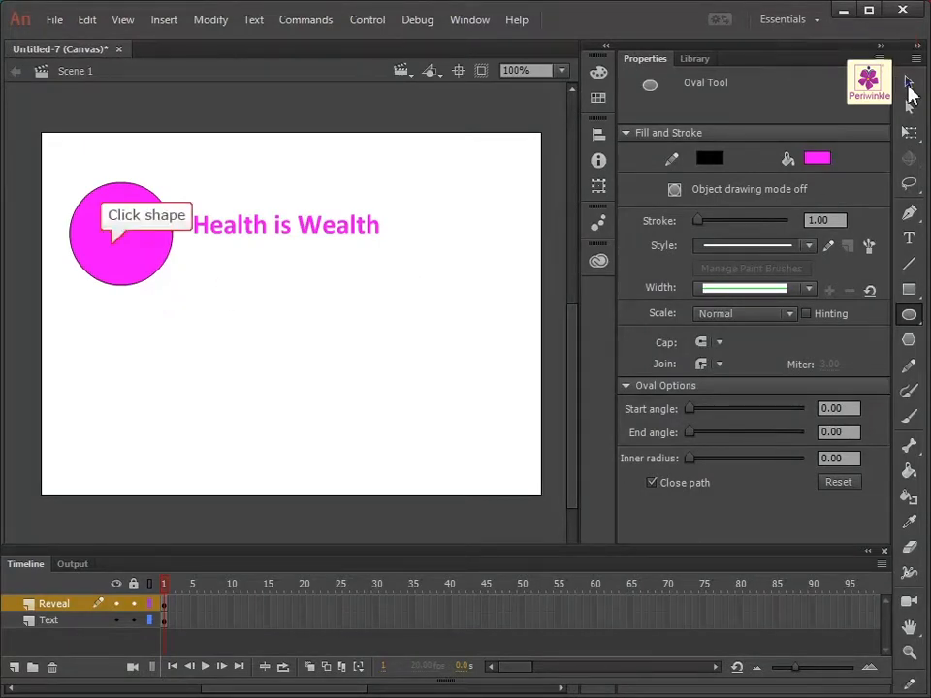
click(123, 233)
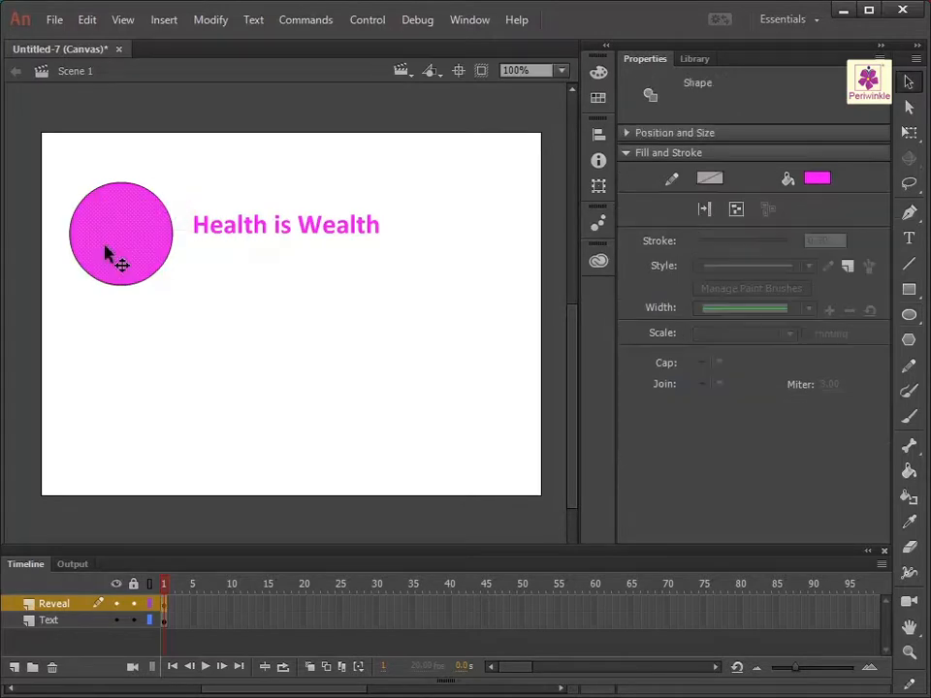
- Convert the circle to a graphic symbol named Symbol 1 via Modify > Convert to Symbol
click(209, 19)
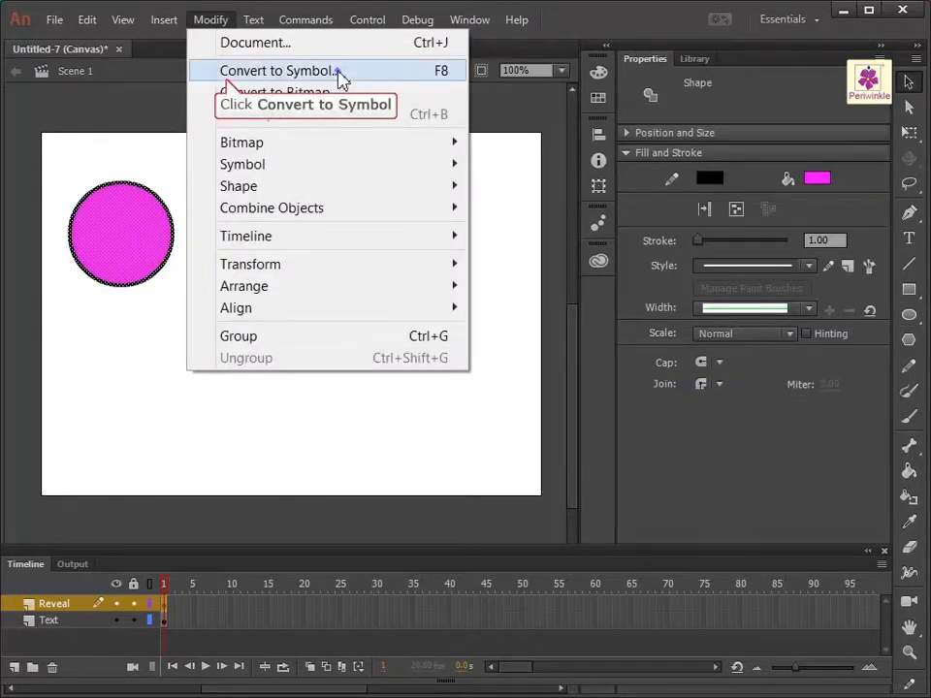
click(279, 70)
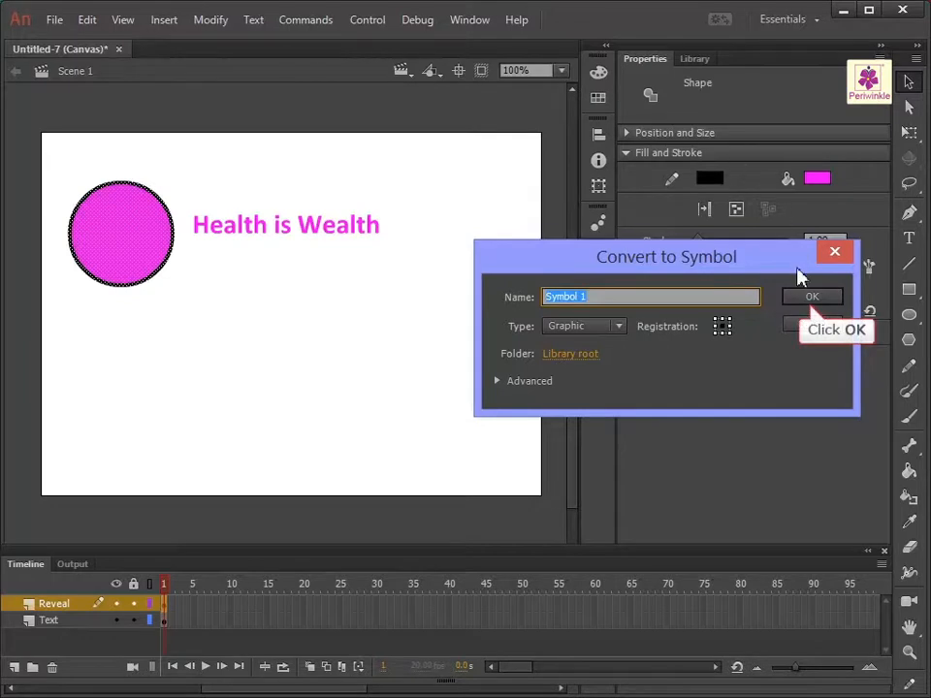
click(813, 295)
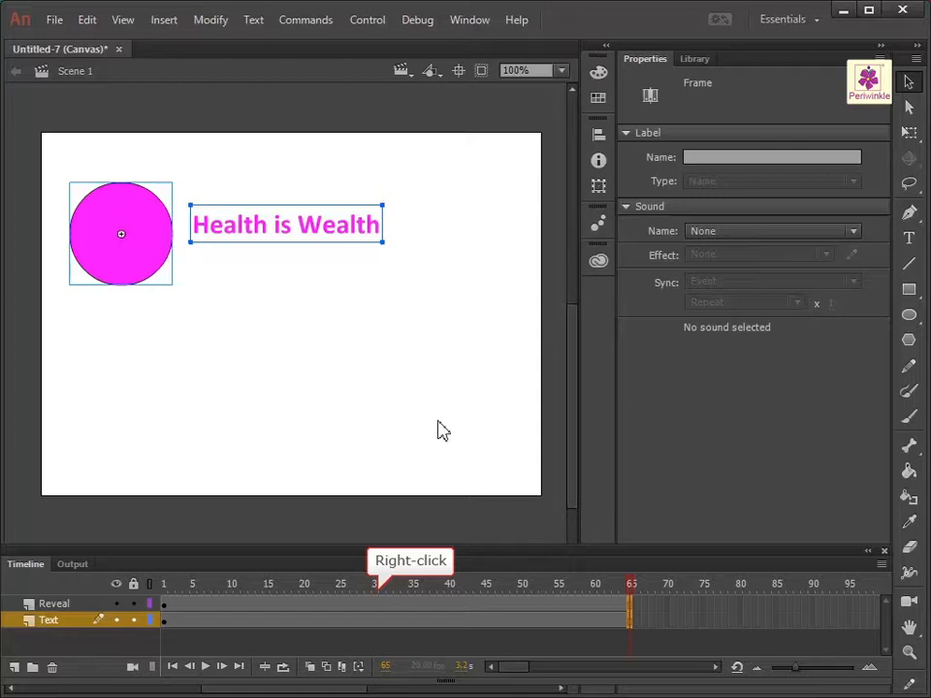
- Create a motion tween on the Reveal layer and go to frame 65
right_click(376, 603)
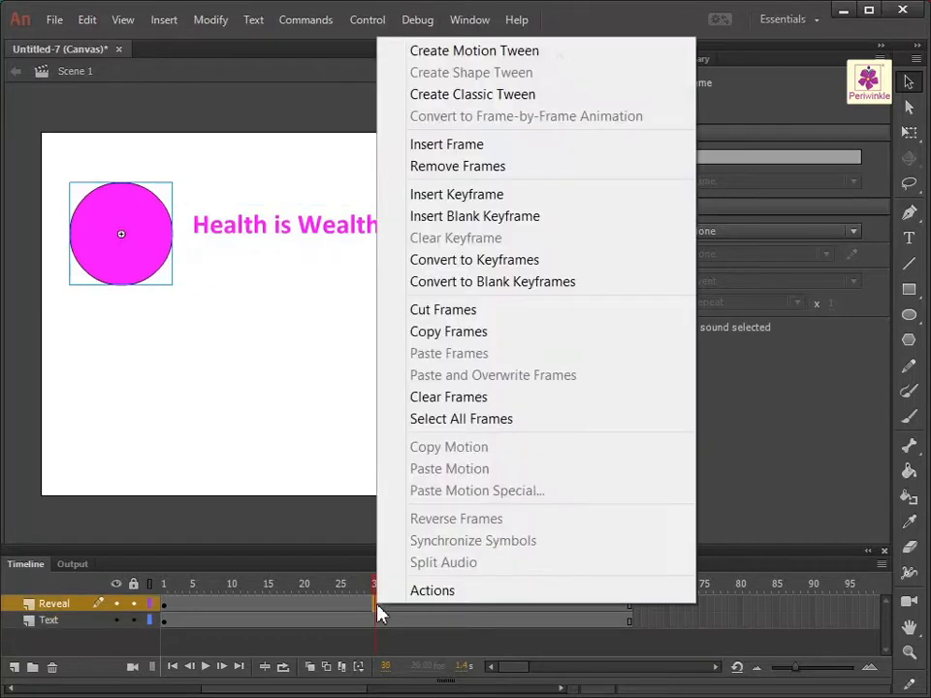
mouse_move(473, 50)
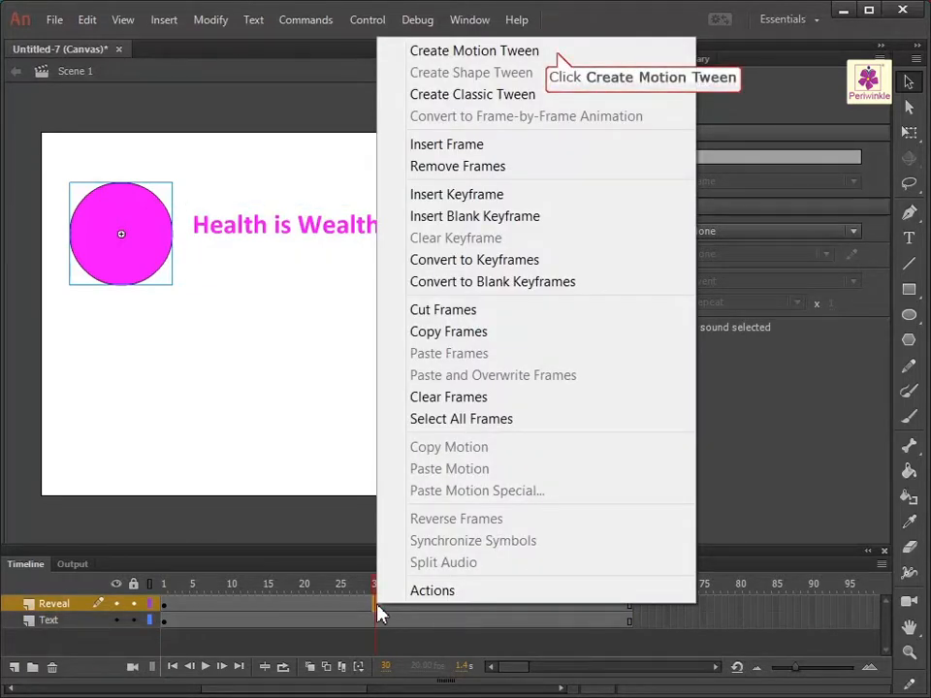
click(473, 51)
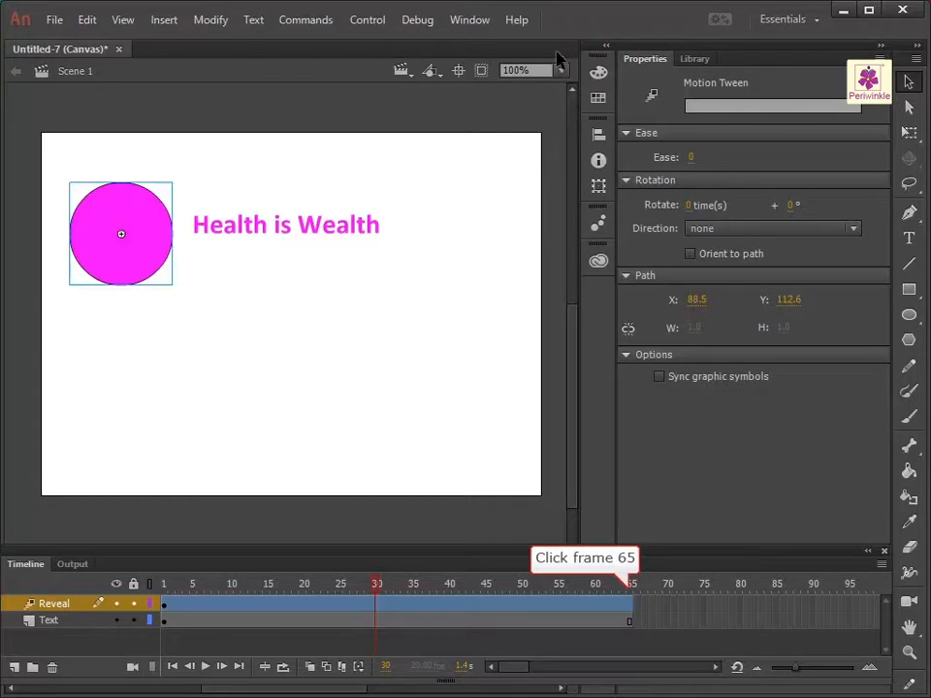
click(632, 605)
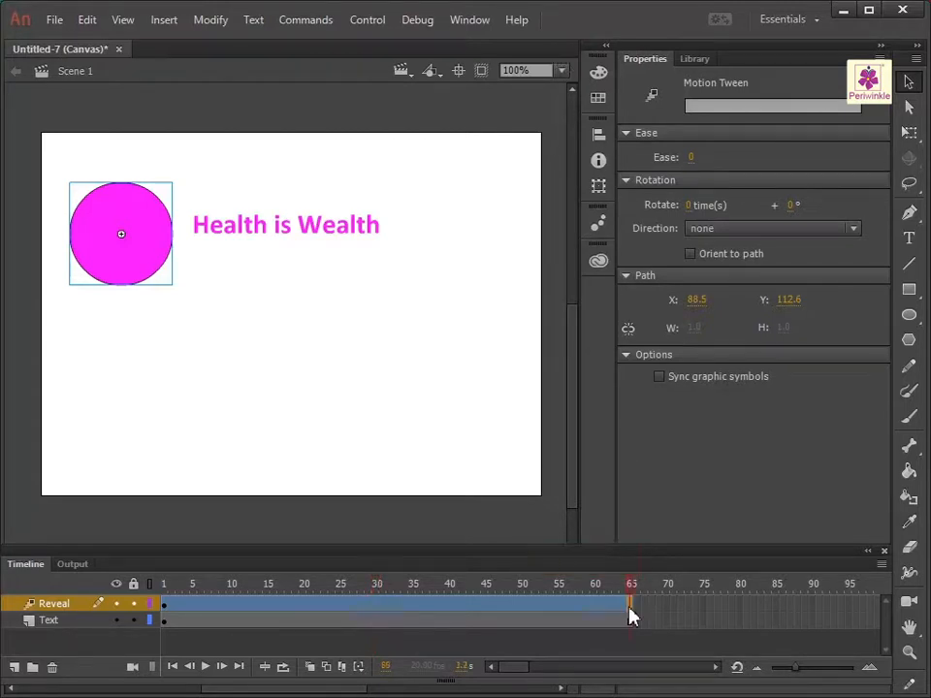
mouse_move(907, 82)
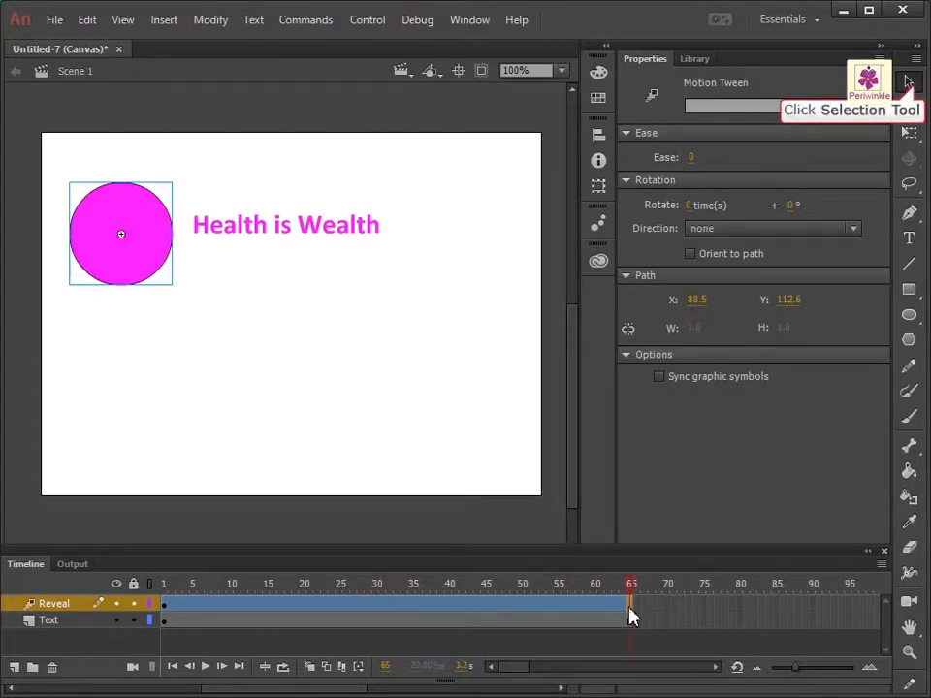
- Move the circle right of the text at frame 65 and bring up the Reveal layer options
click(910, 82)
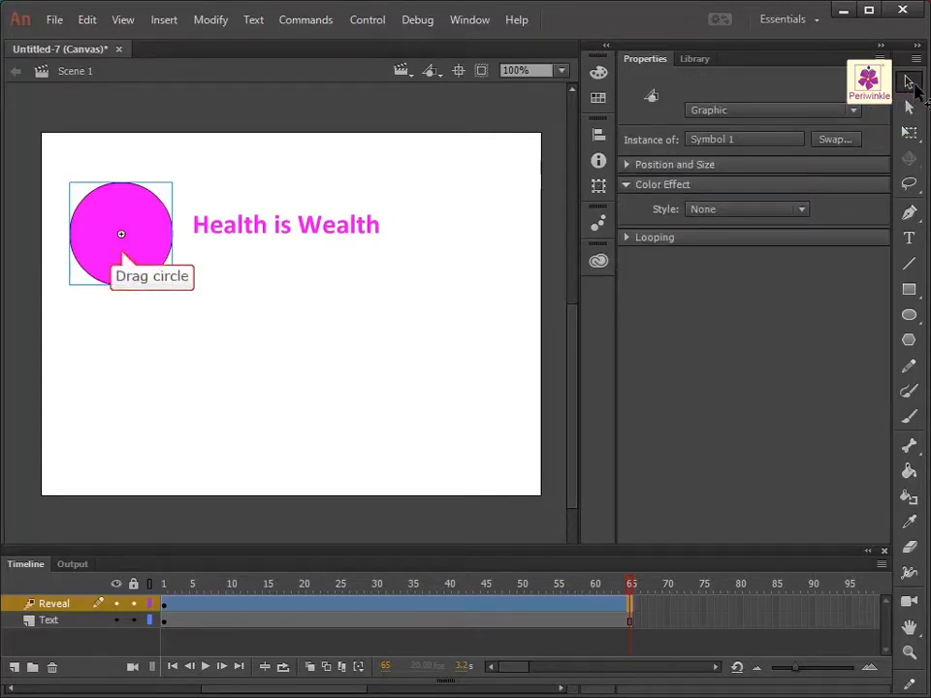
mouse_move(144, 241)
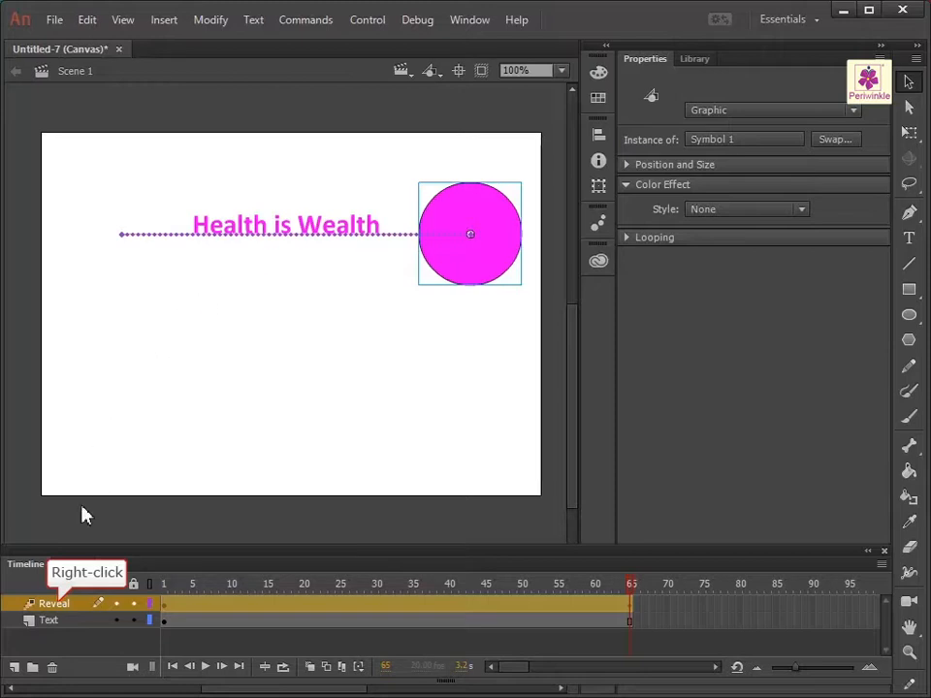
right_click(54, 603)
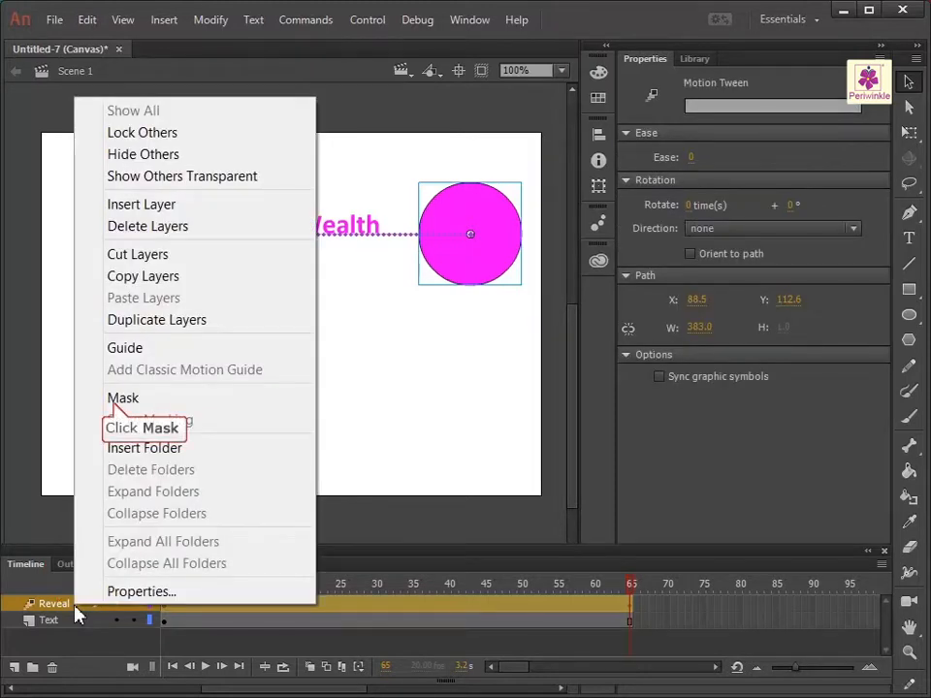